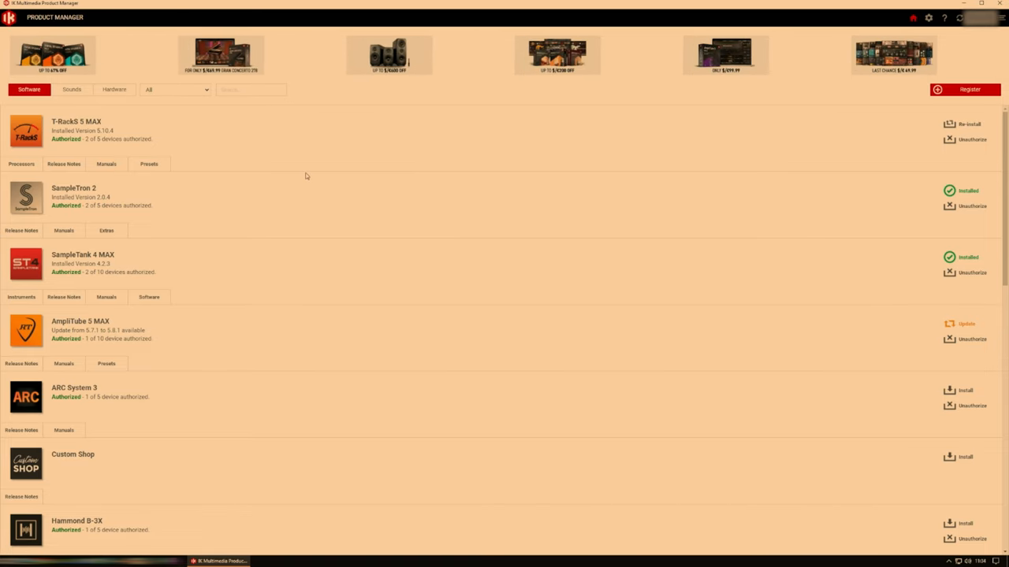
Step: Scroll the Software list down until the uninstalled TONEX CS entry is in view
scroll("down", 3)
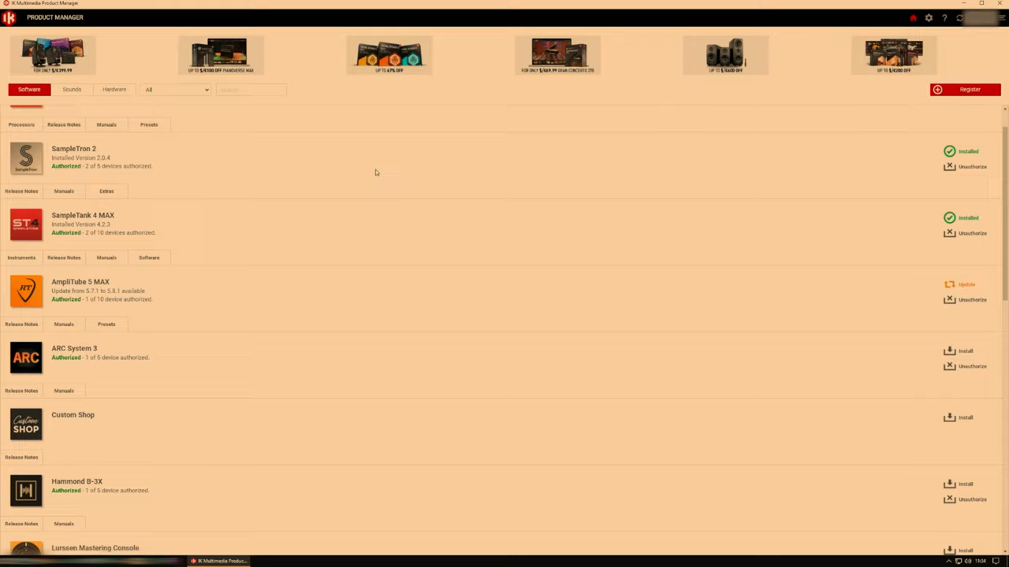
scroll("down", 3)
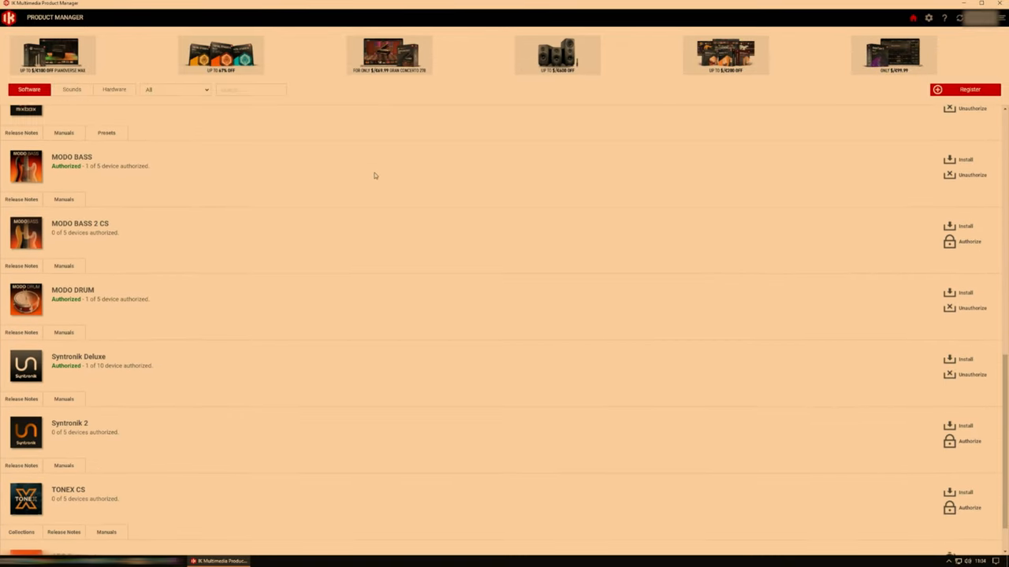
scroll("down", 3)
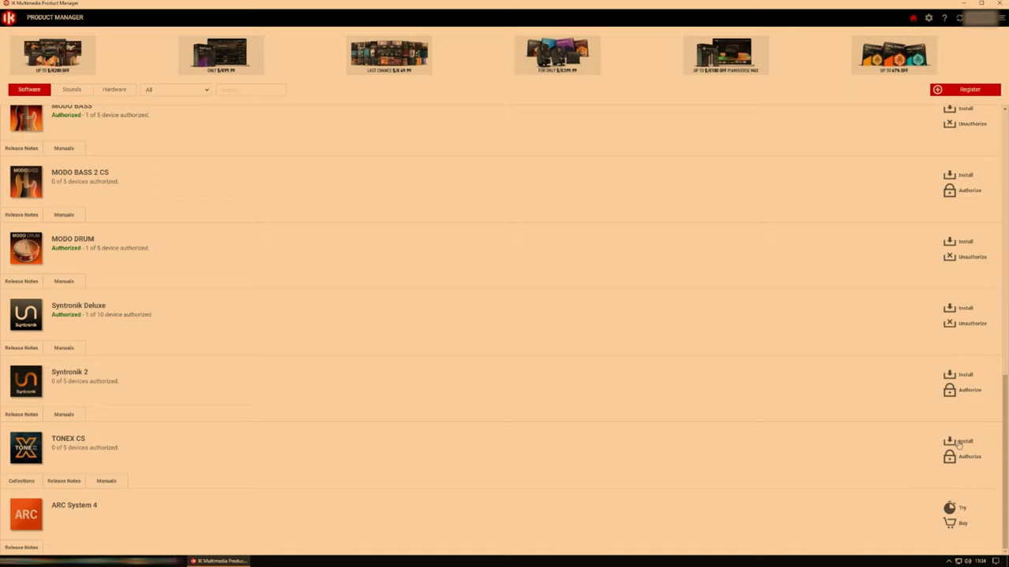
Step: Run TONEX CS setup accepting the license and default folder, components, VST and VST3 paths
left_click(964, 441)
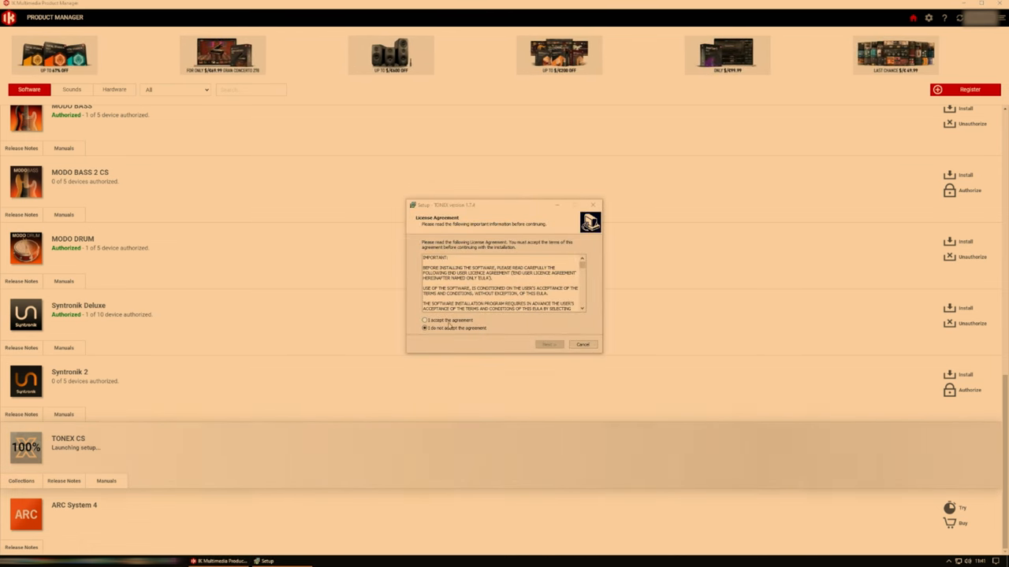
left_click(425, 322)
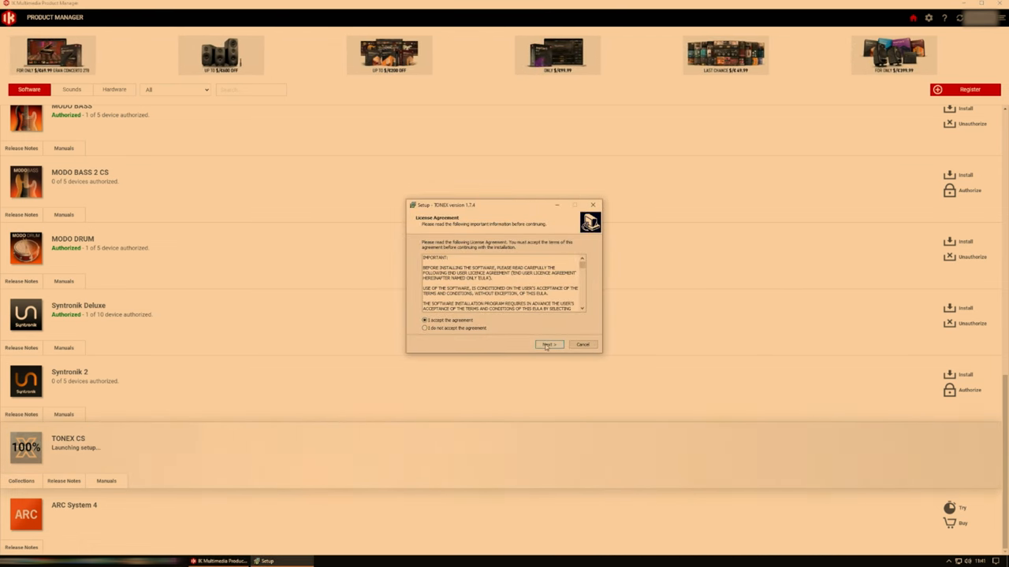
left_click(548, 344)
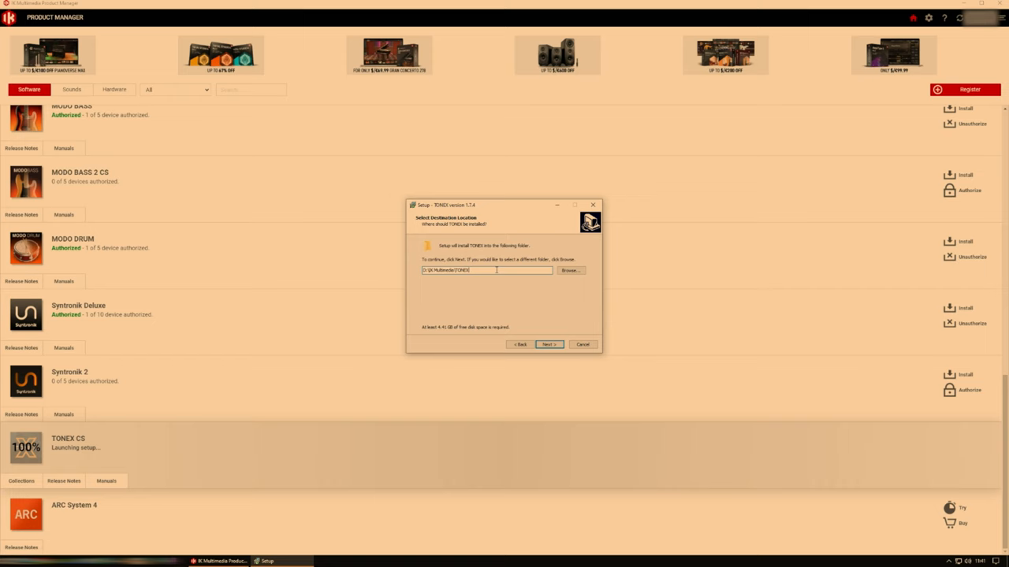
left_click(548, 344)
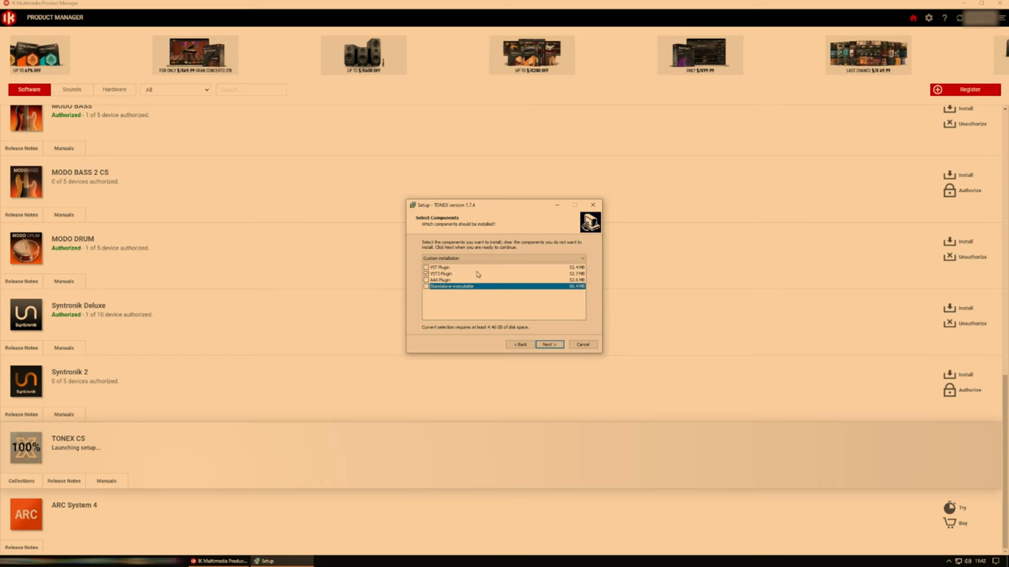
left_click(548, 343)
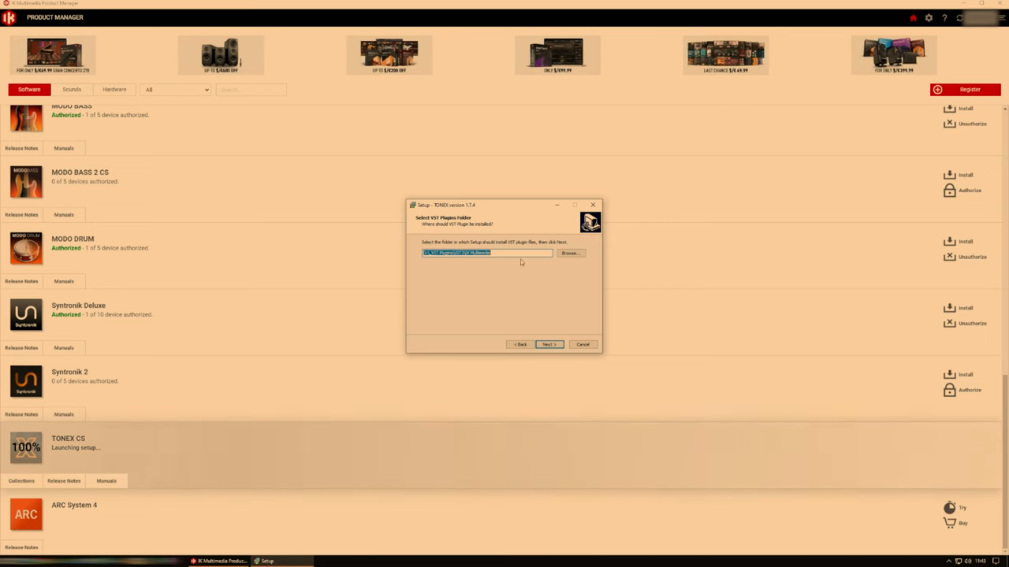
left_click(548, 343)
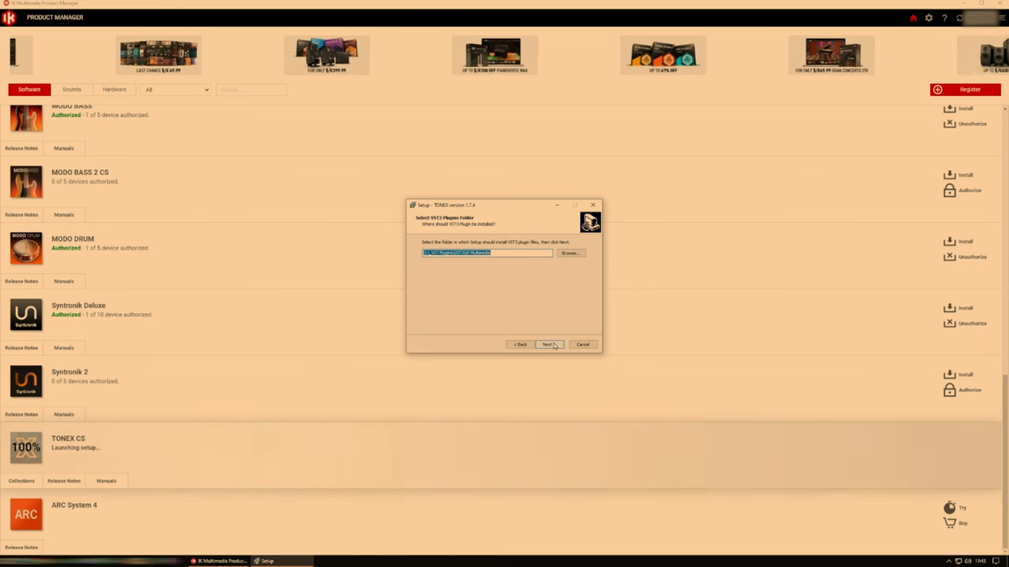
left_click(549, 343)
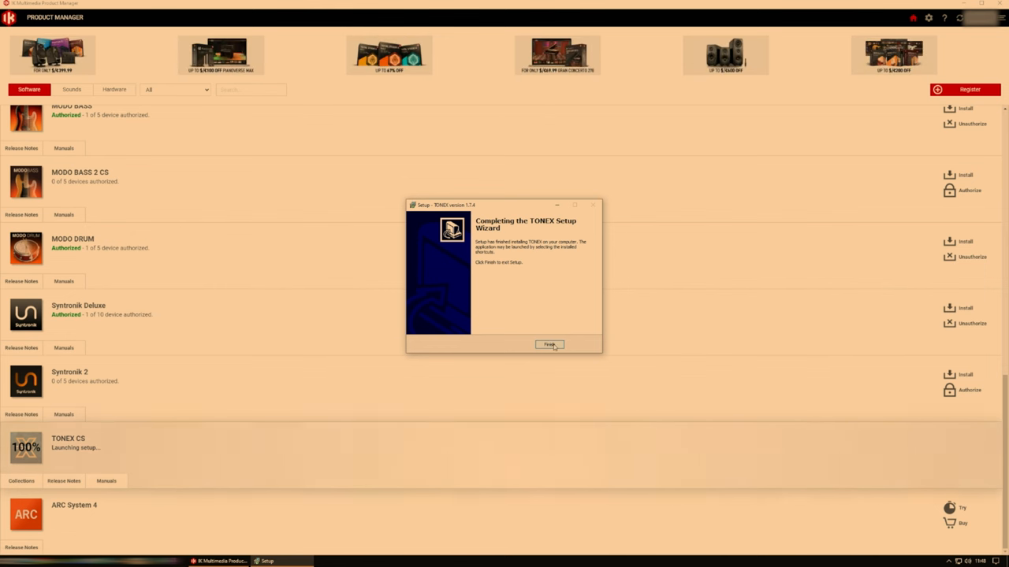
left_click(548, 345)
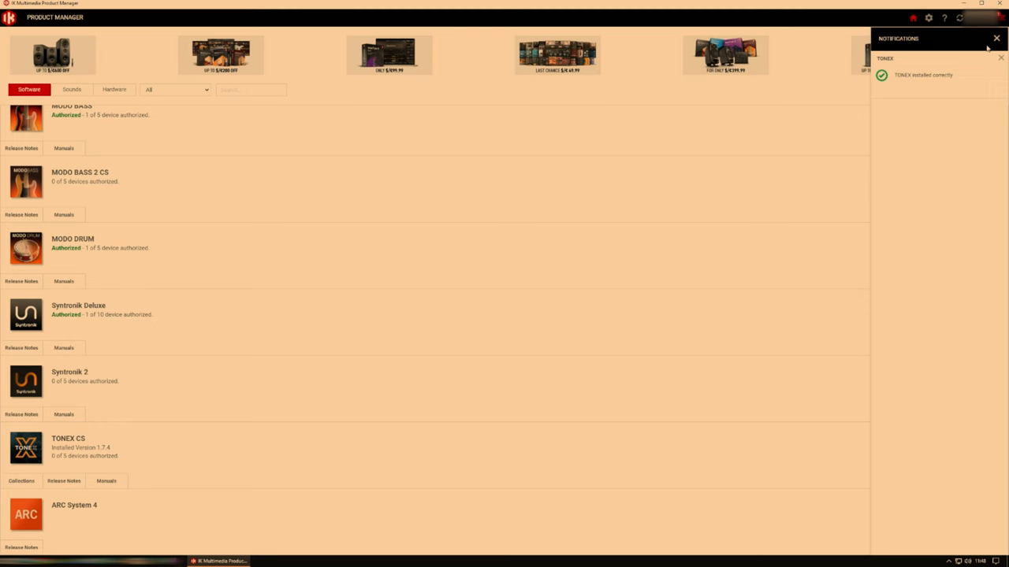
Step: Dismiss the install notification and bring up the Register Product form for the serial
left_click(997, 37)
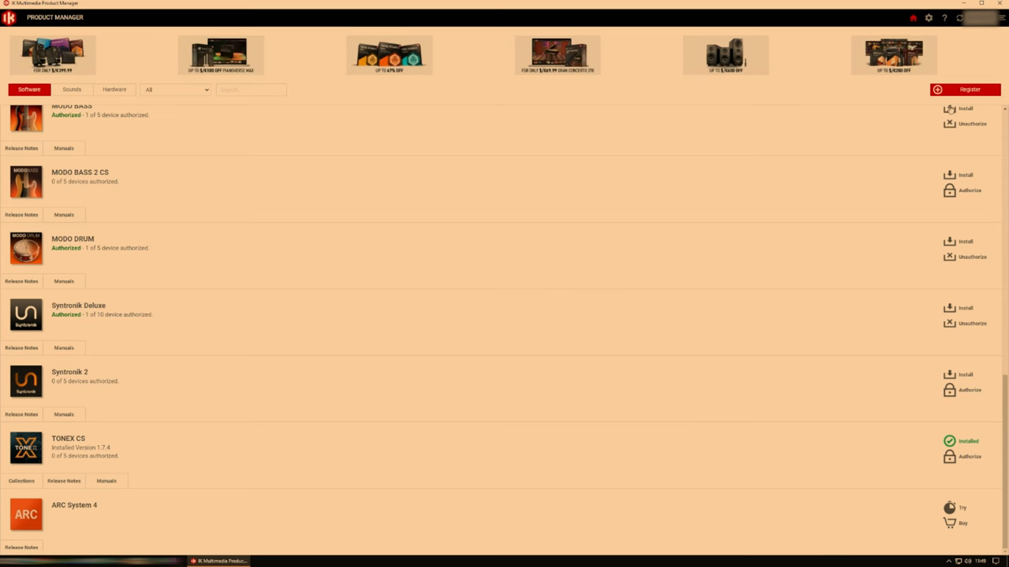
left_click(969, 88)
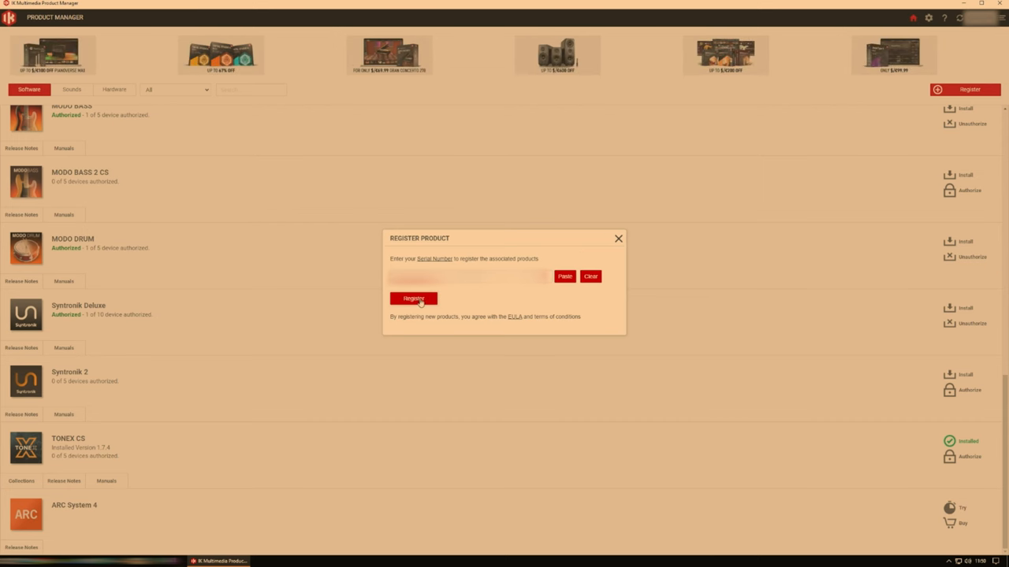
Step: Submit the serial so TONEX CS is authorized on 1 of 5 devices, then close the form
left_click(413, 300)
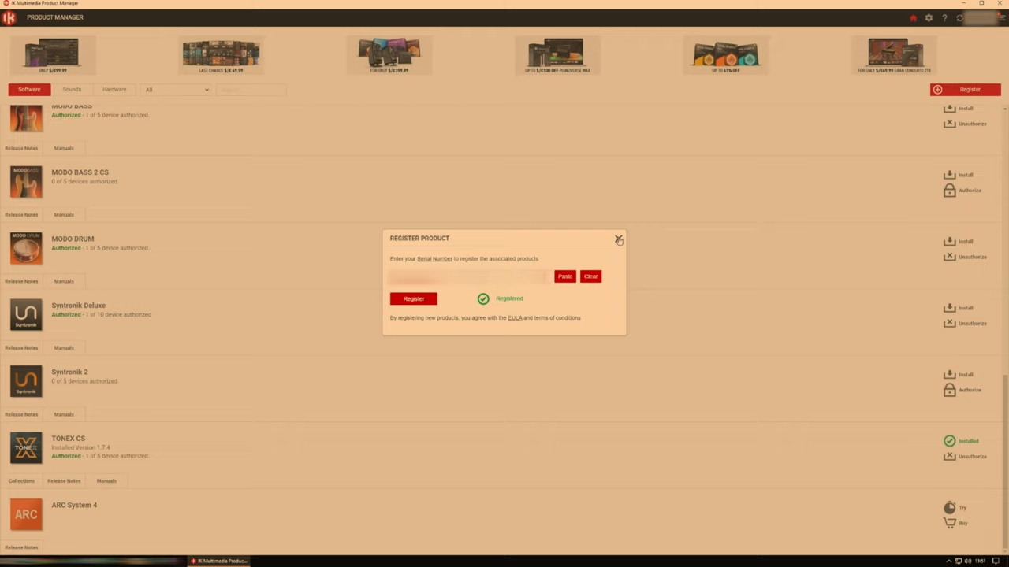
left_click(618, 239)
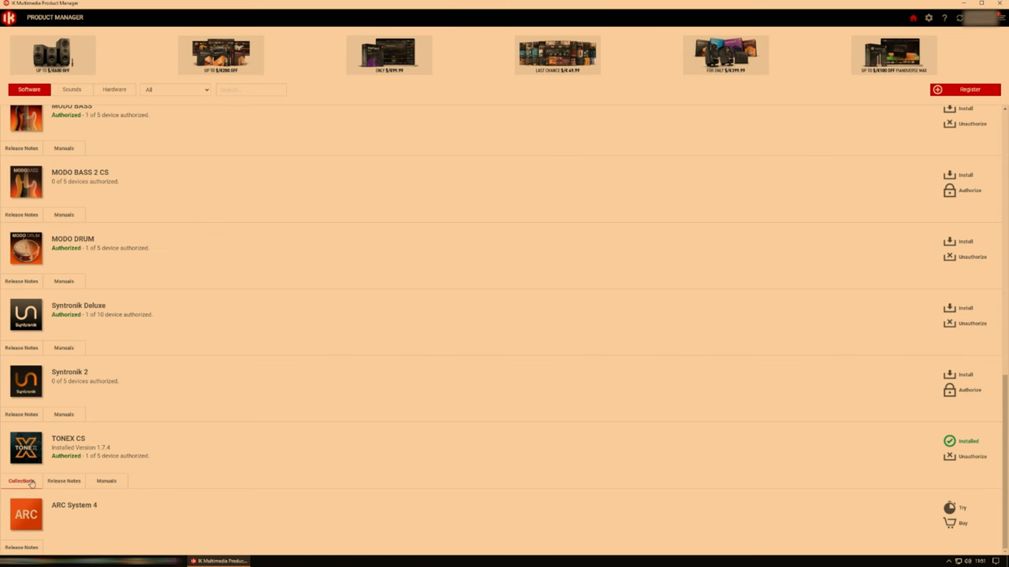
Step: Launch the ToneNET site from the authorized TONEX CS entry
left_click(9, 481)
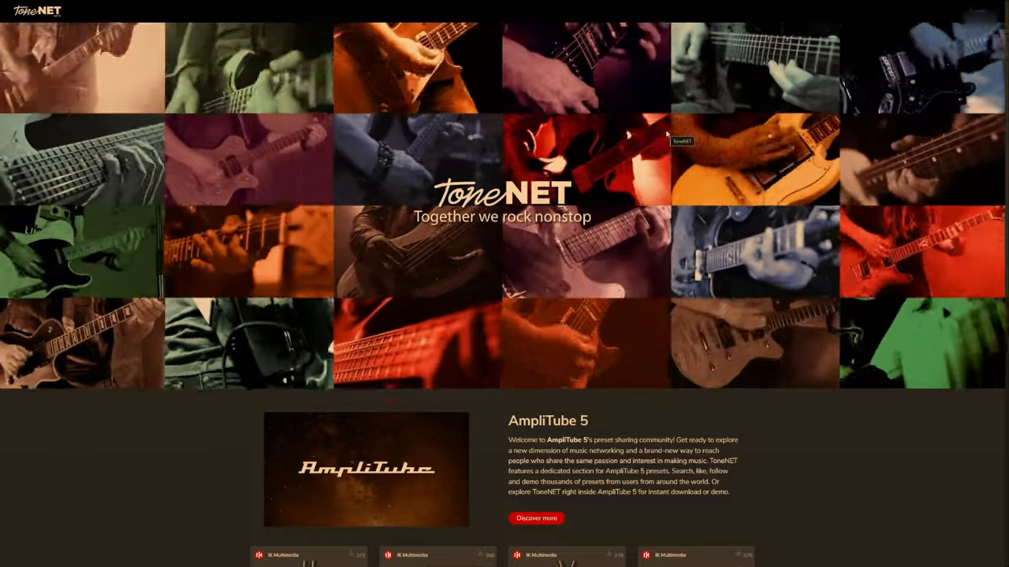
Step: Sign in to ToneNET with the IK account to reach the TONEX tone model feed
left_click(974, 11)
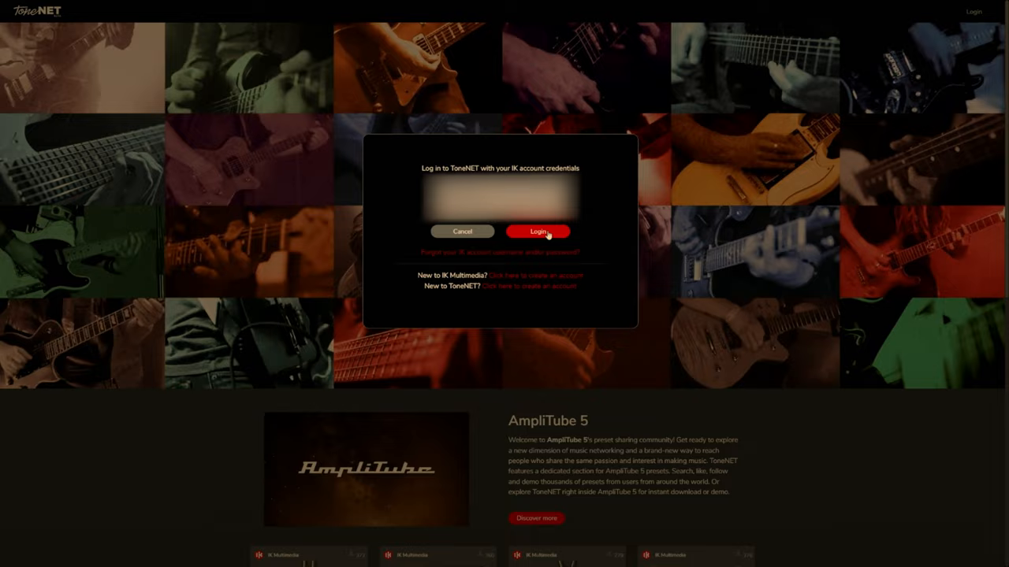
left_click(537, 230)
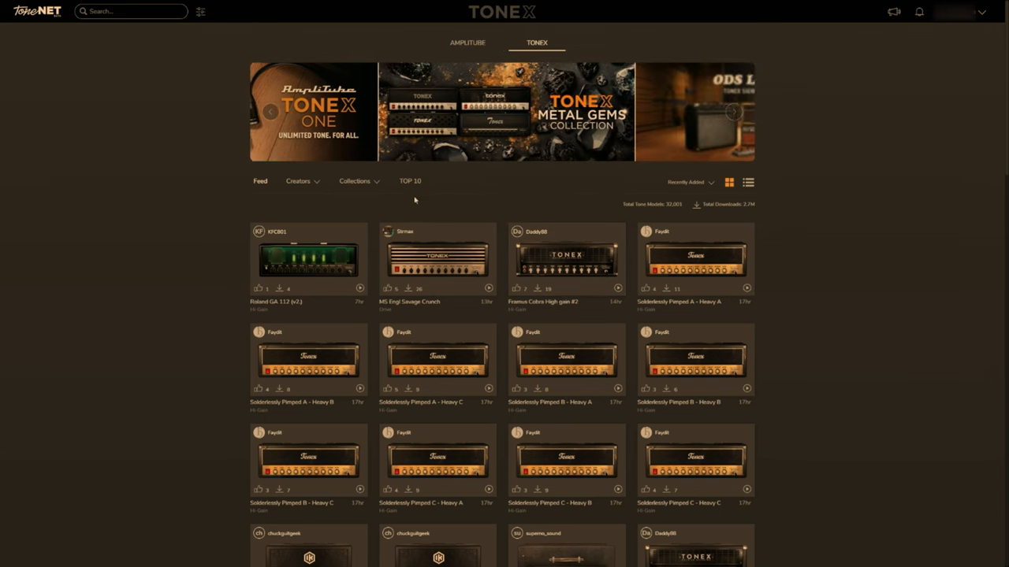
Step: Show the TONEX Collections page listing packs like Joe Satriani Amp Vault and Metal Gems
left_click(356, 180)
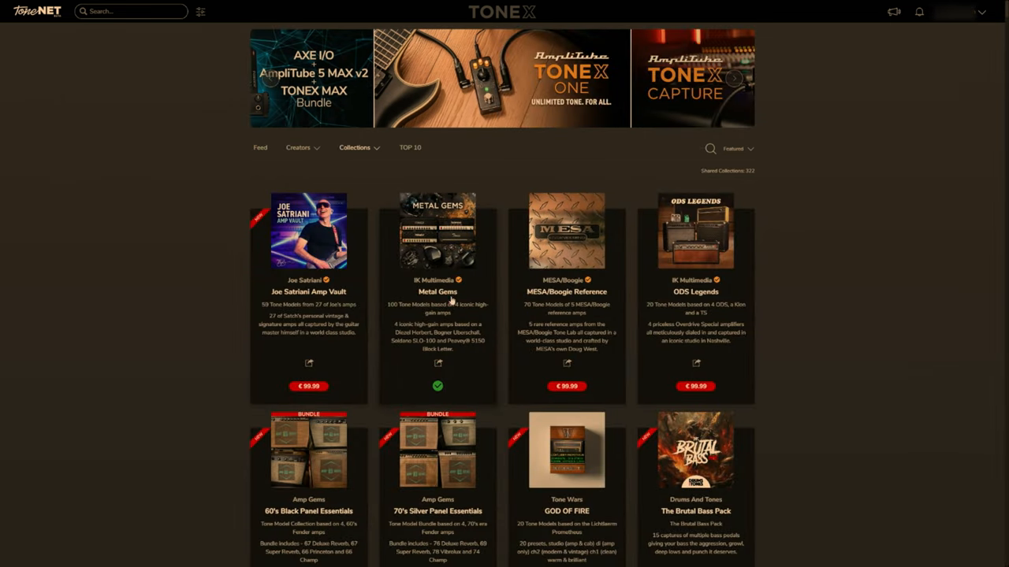
mouse_move(448, 391)
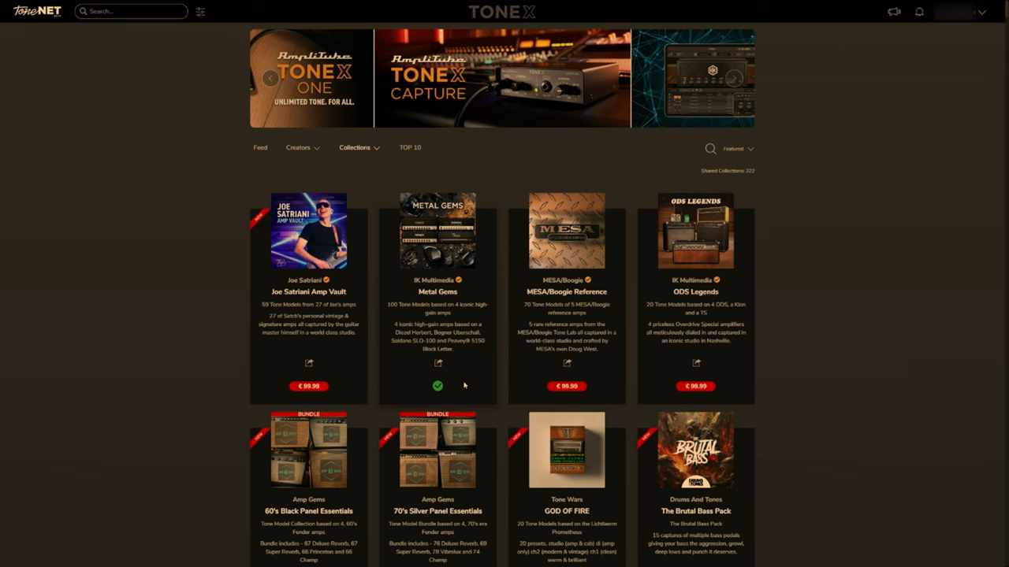
mouse_move(464, 380)
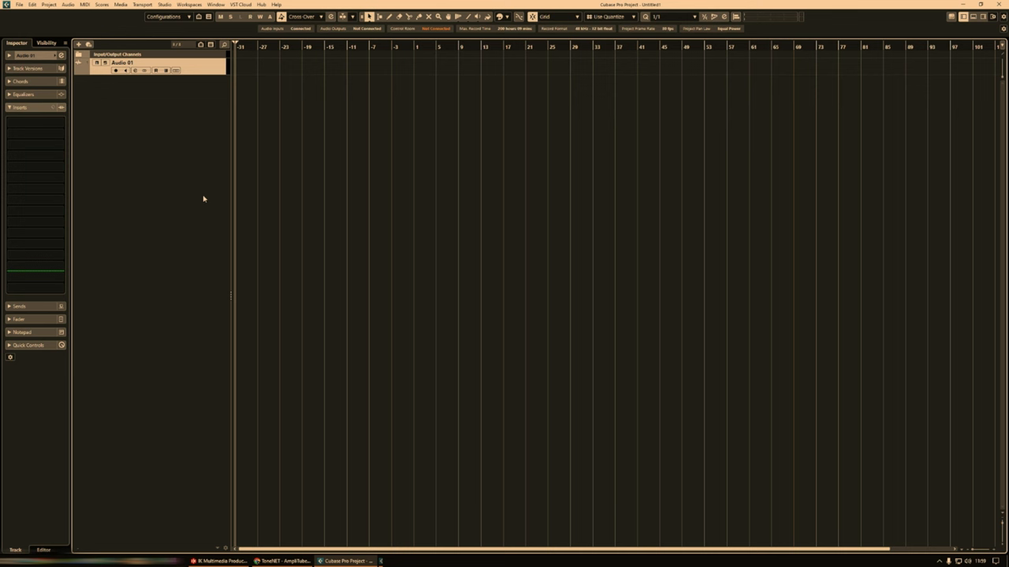
left_click(35, 123)
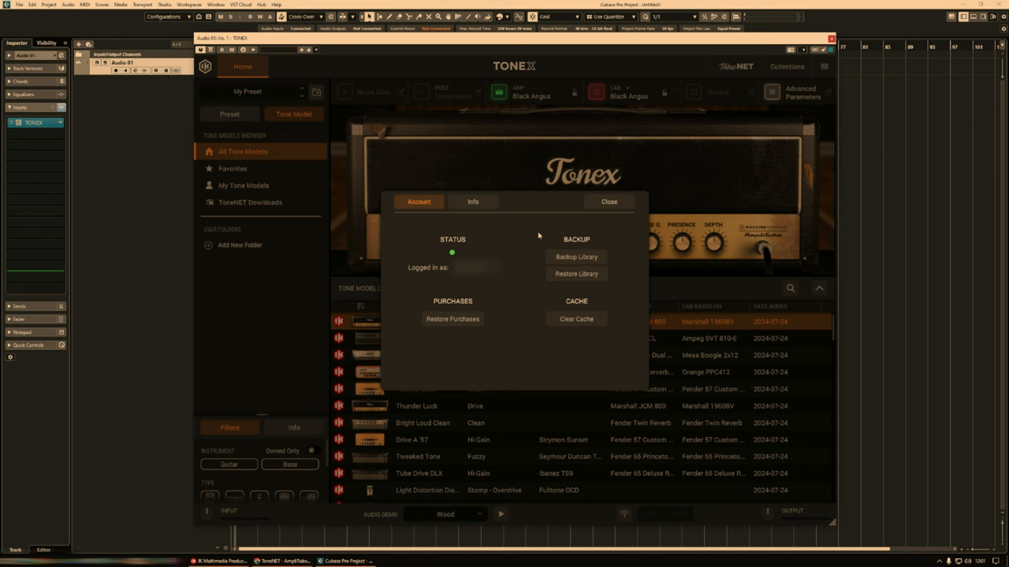
mouse_move(492, 250)
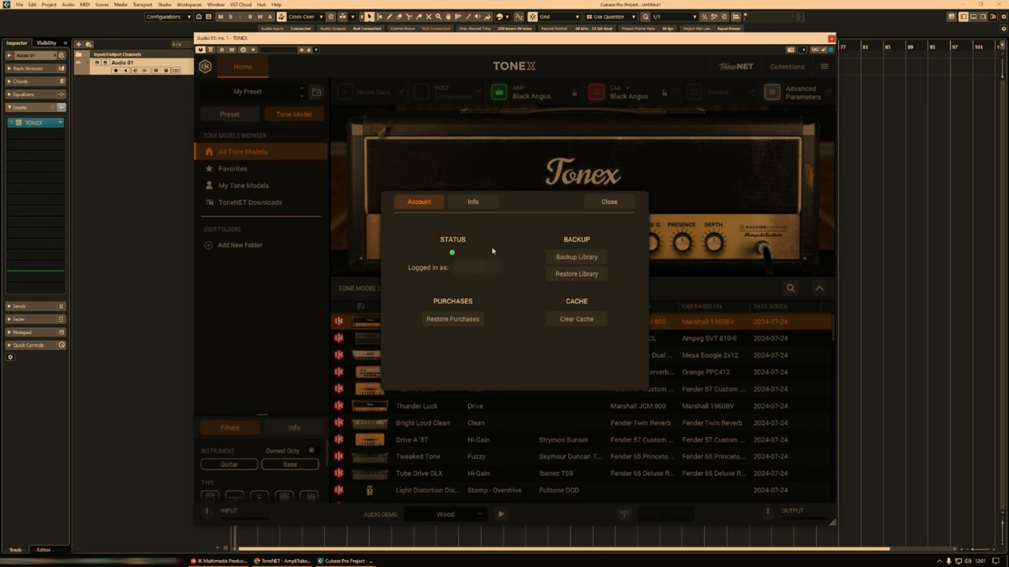
mouse_move(498, 274)
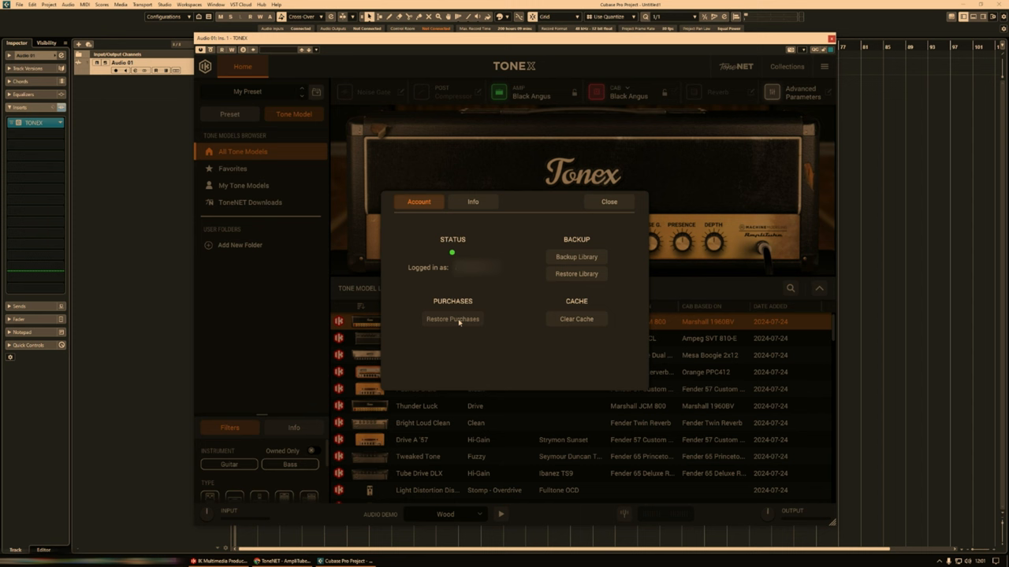
Step: Restore Purchases in the TONEX Account panel to download owned collections data
left_click(452, 319)
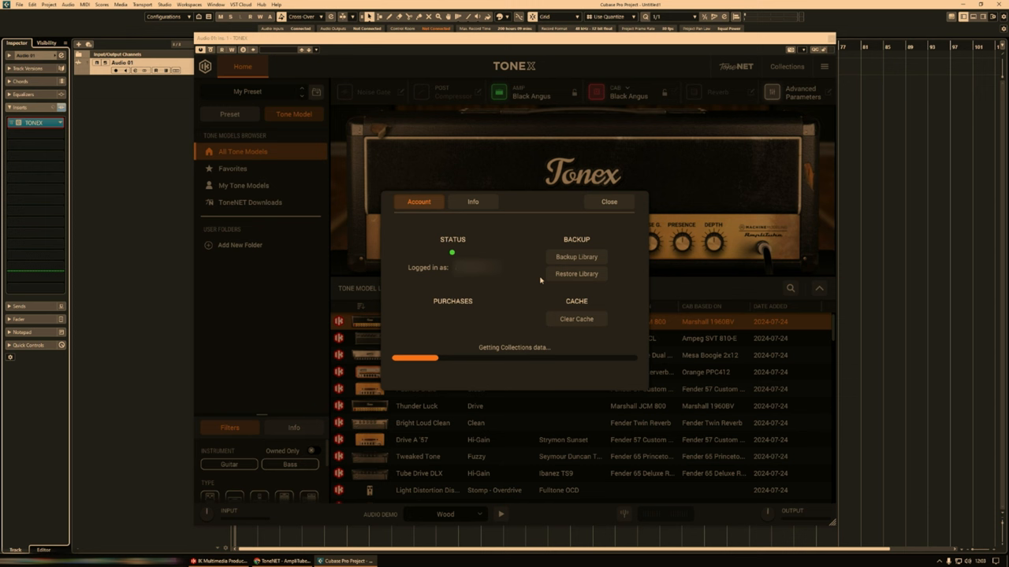
mouse_move(542, 262)
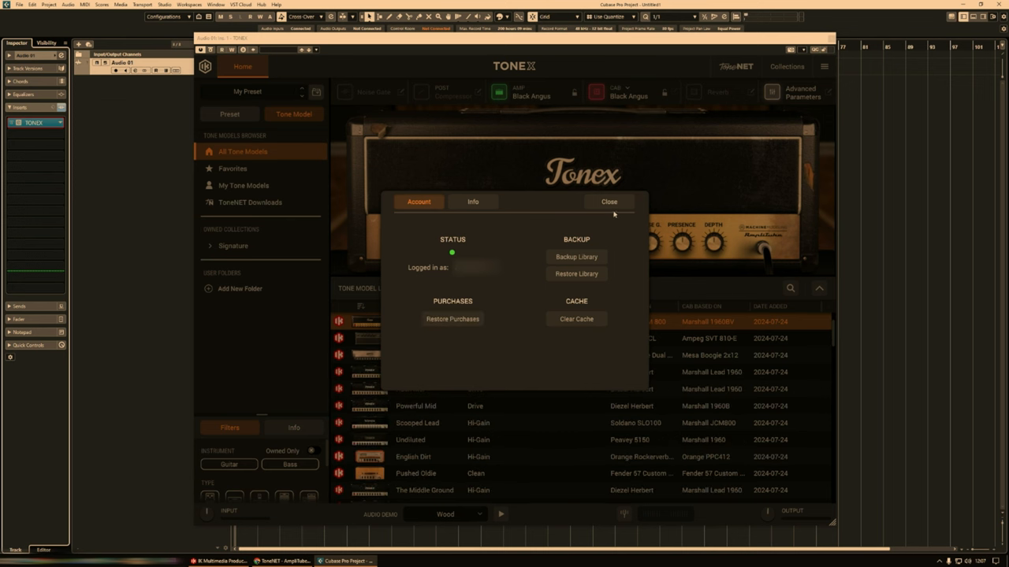
Step: Close account settings and browse Metal Gems tone models under the Signature collection
left_click(608, 202)
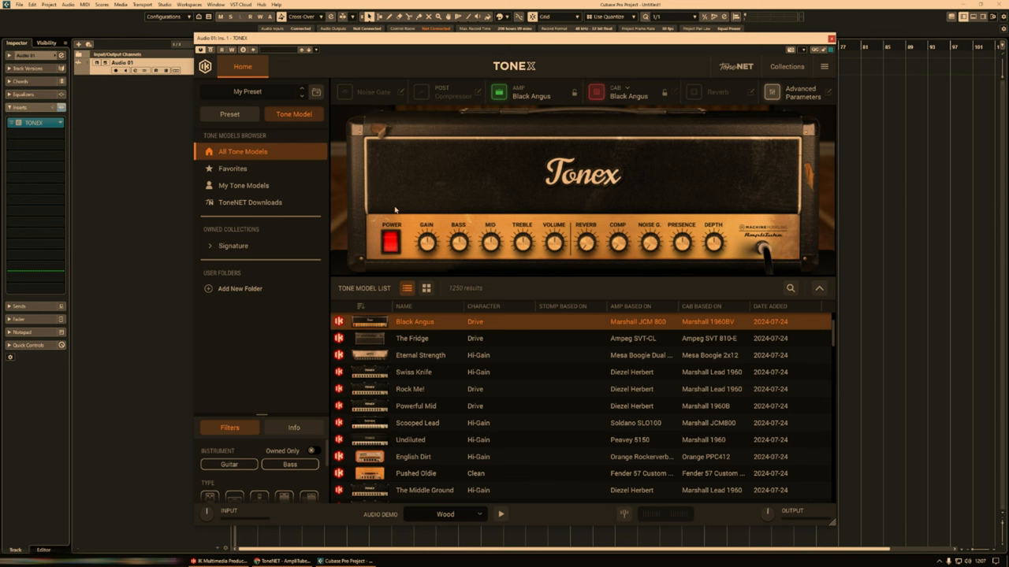
mouse_move(213, 250)
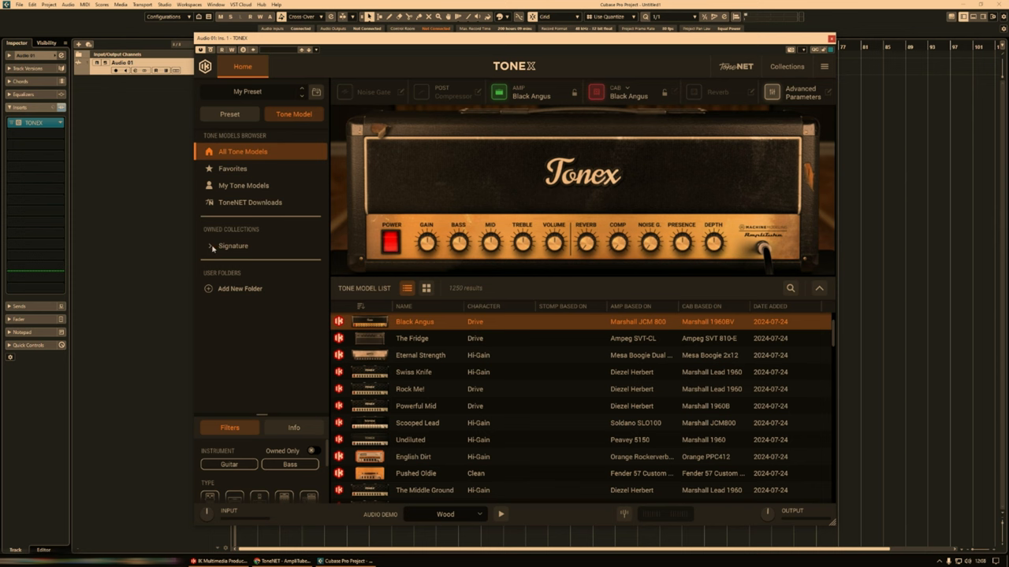
left_click(233, 246)
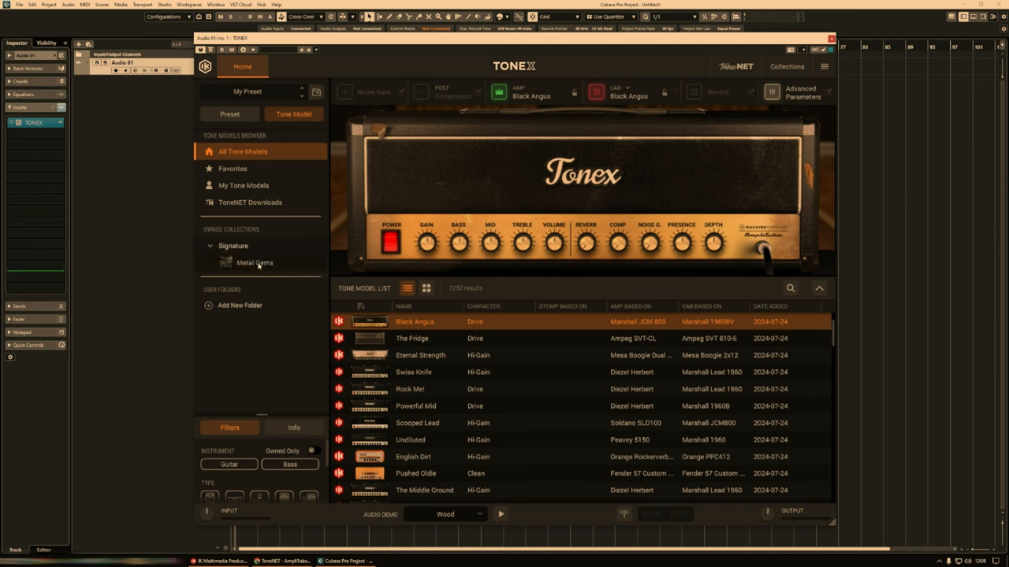
left_click(254, 262)
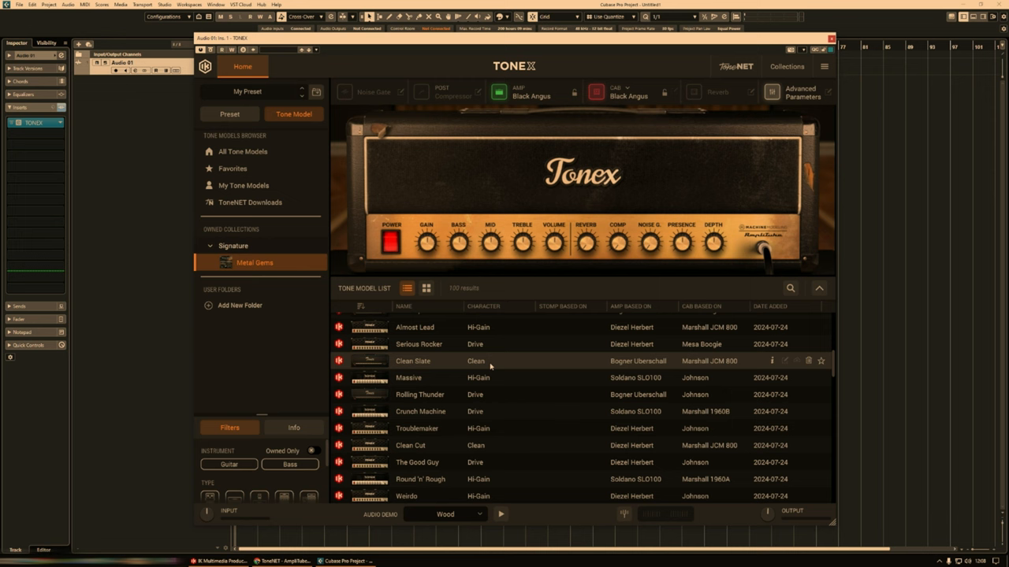
scroll("down", 3)
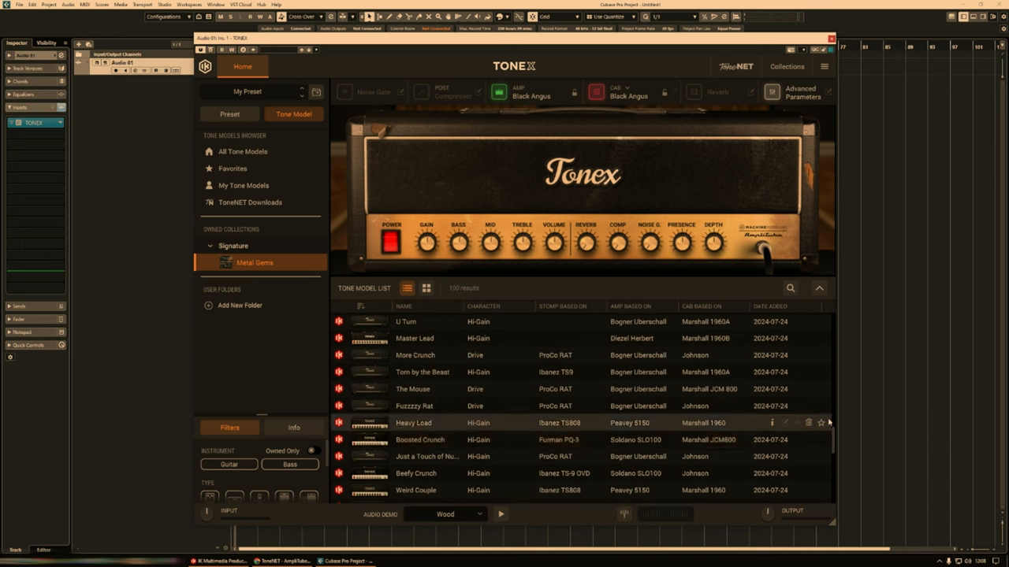
scroll("down", 3)
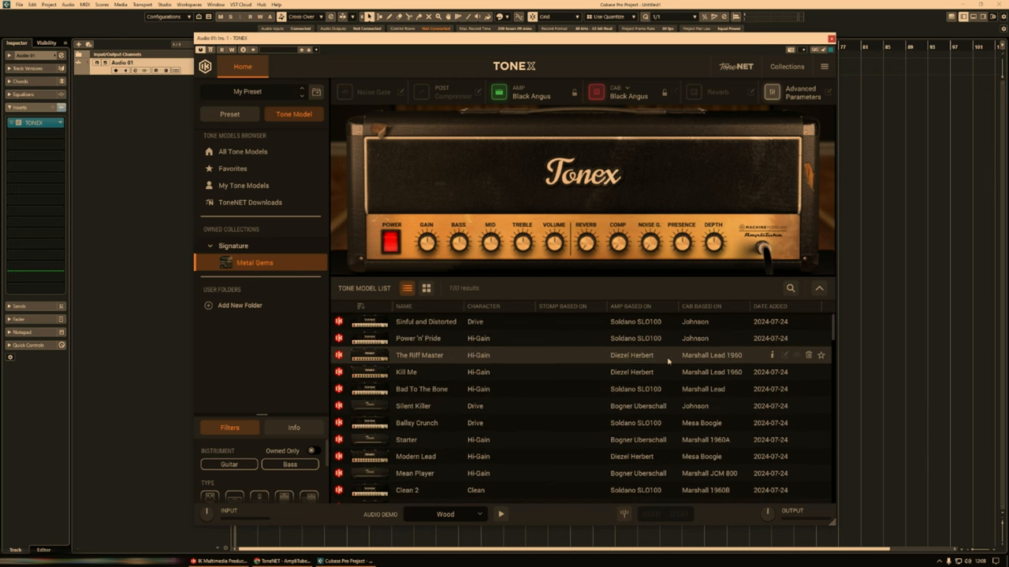